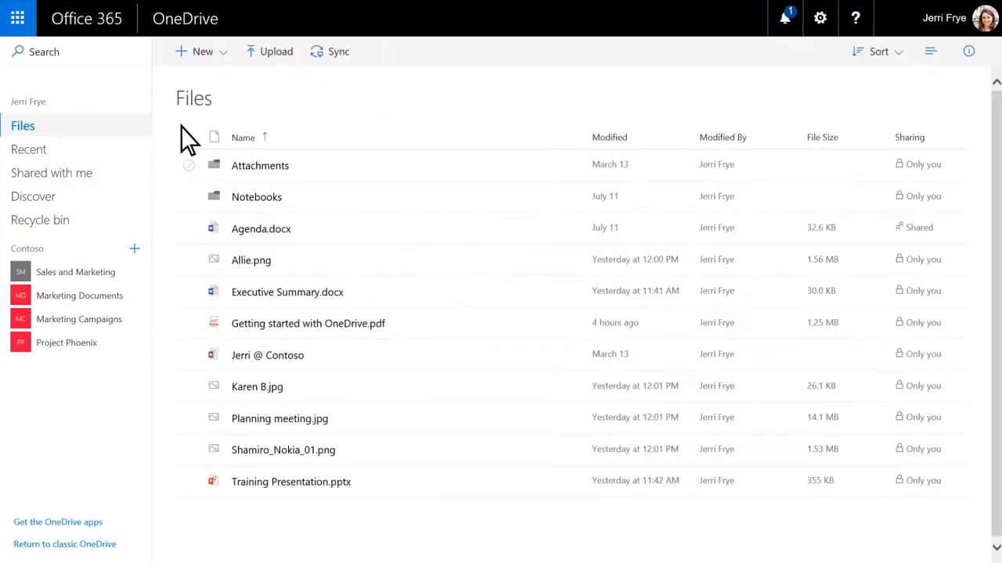
# Upload all ten Office documents from the computer's Documents folder into OneDrive Files.
pyautogui.click(275, 51)
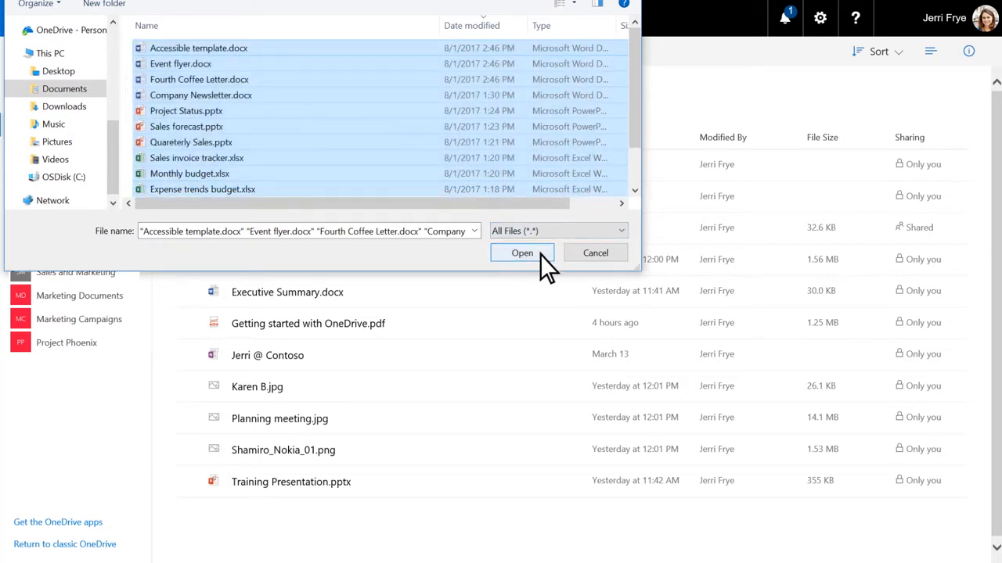
pyautogui.click(521, 253)
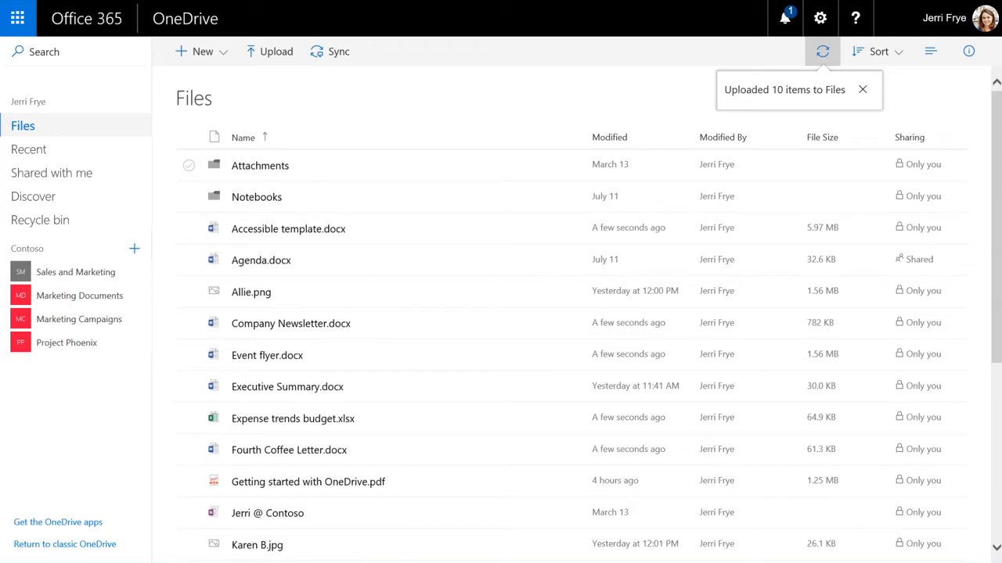
pyautogui.click(862, 89)
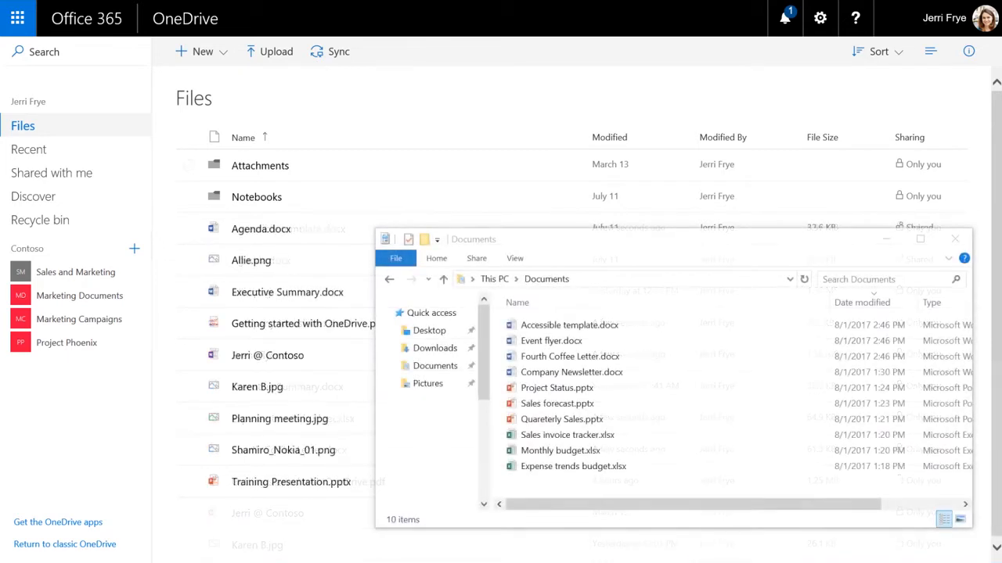
pyautogui.click(569, 324)
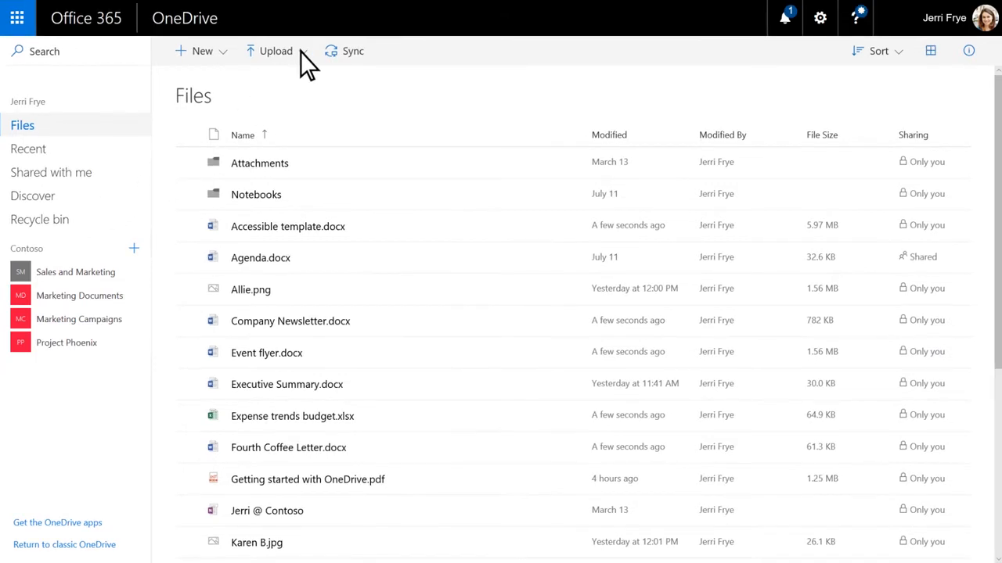
# Show the Files/Folder upload choices, start a new folder, and select all eight Contoso Active Files documents.
pyautogui.click(275, 50)
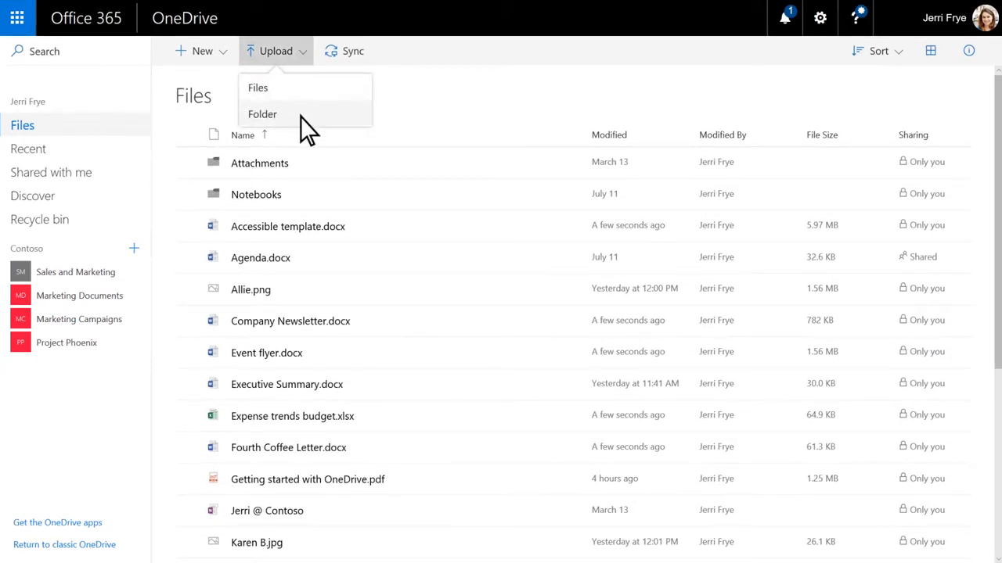
pyautogui.moveTo(231, 66)
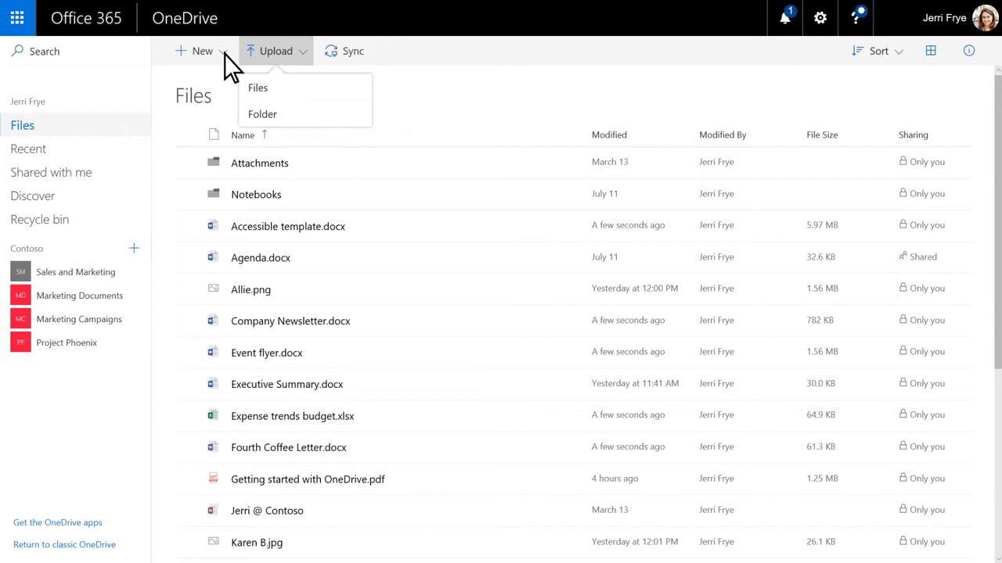
pyautogui.click(262, 114)
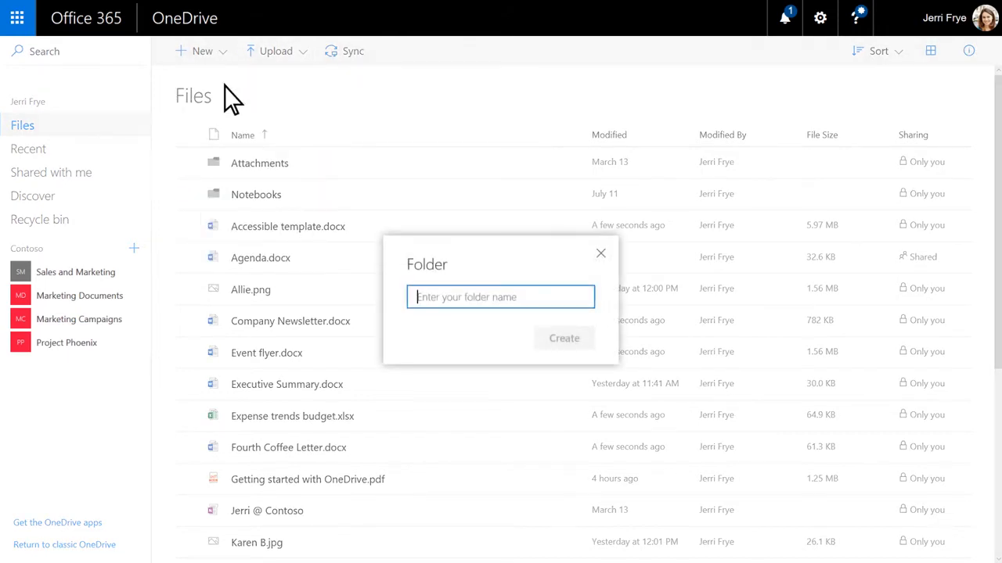
pyautogui.click(600, 253)
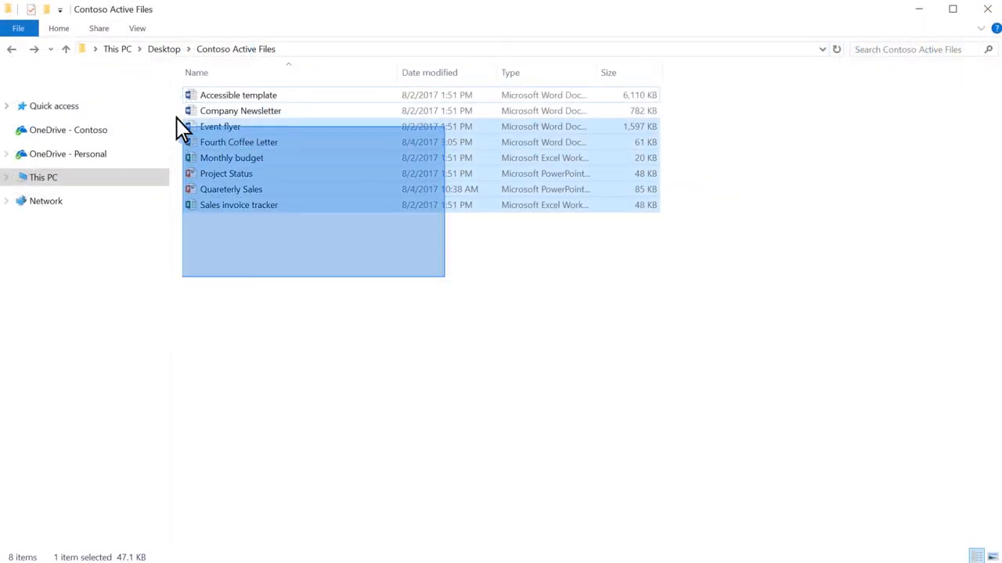
pyautogui.press('ctrl+a')
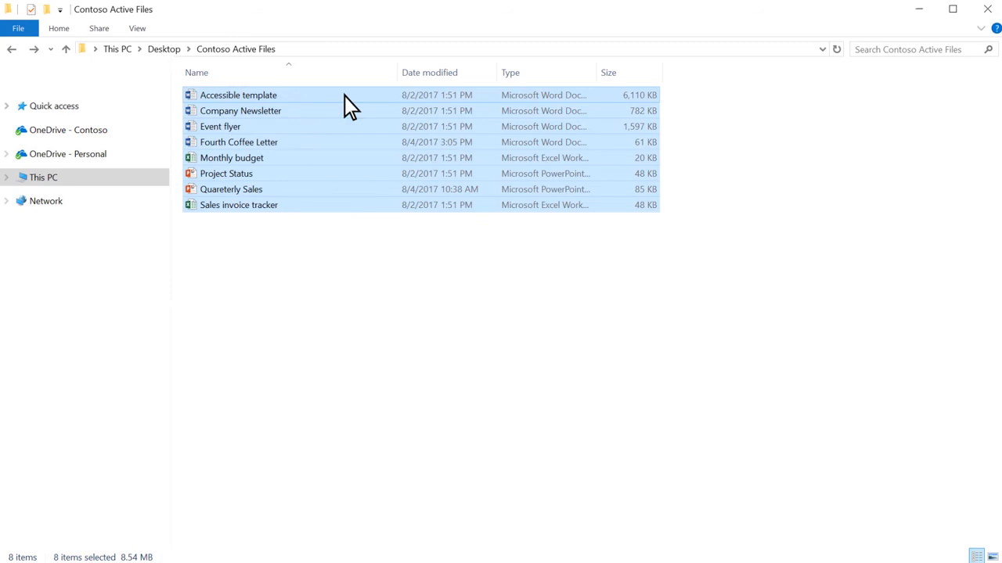